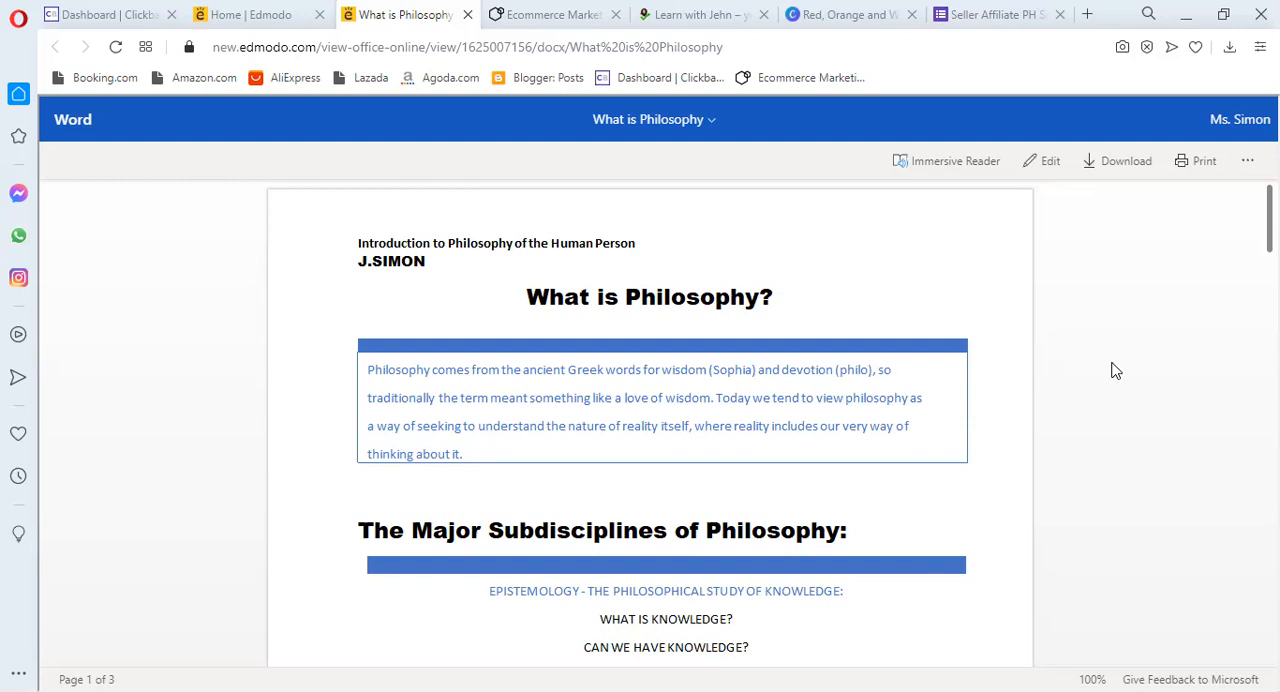
scroll(down, 3)
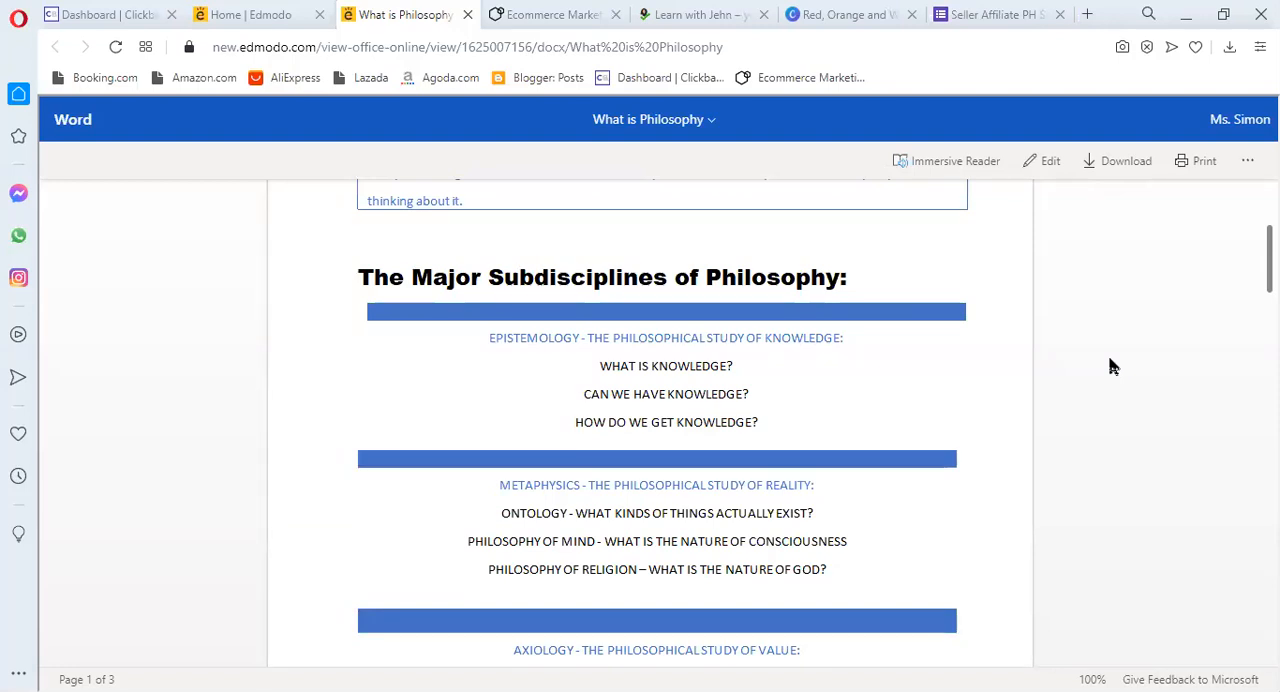
scroll(down, 3)
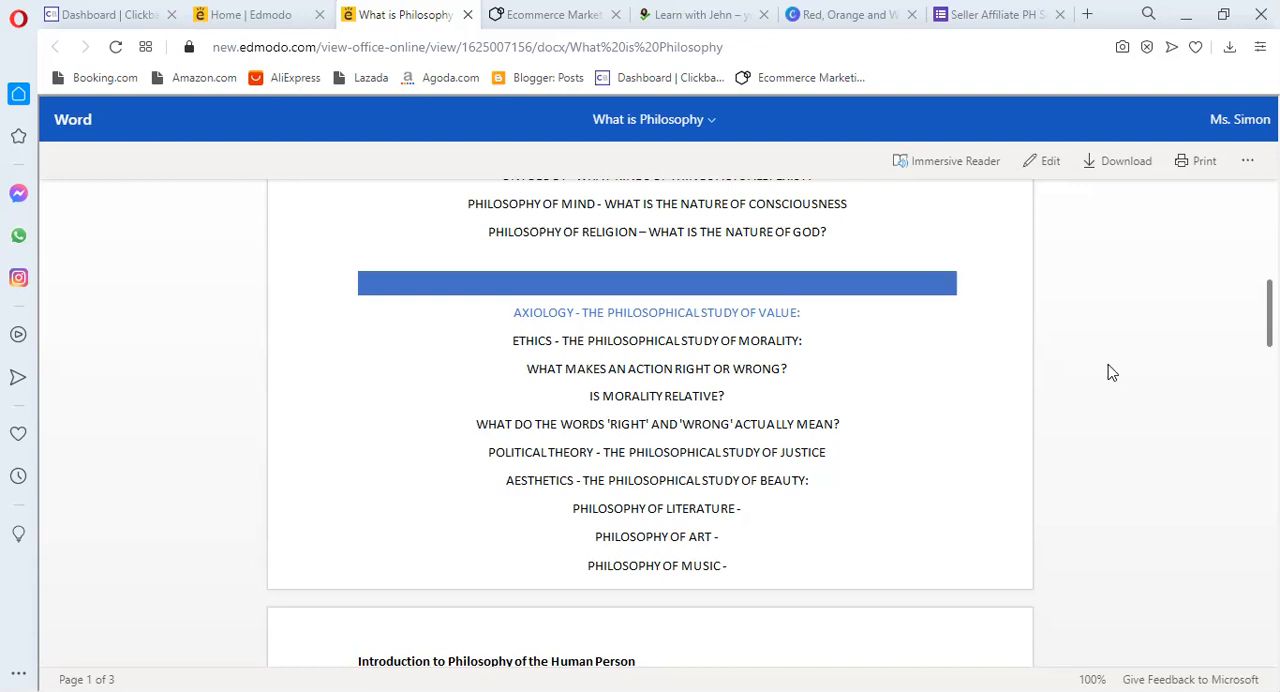
scroll(down, 3)
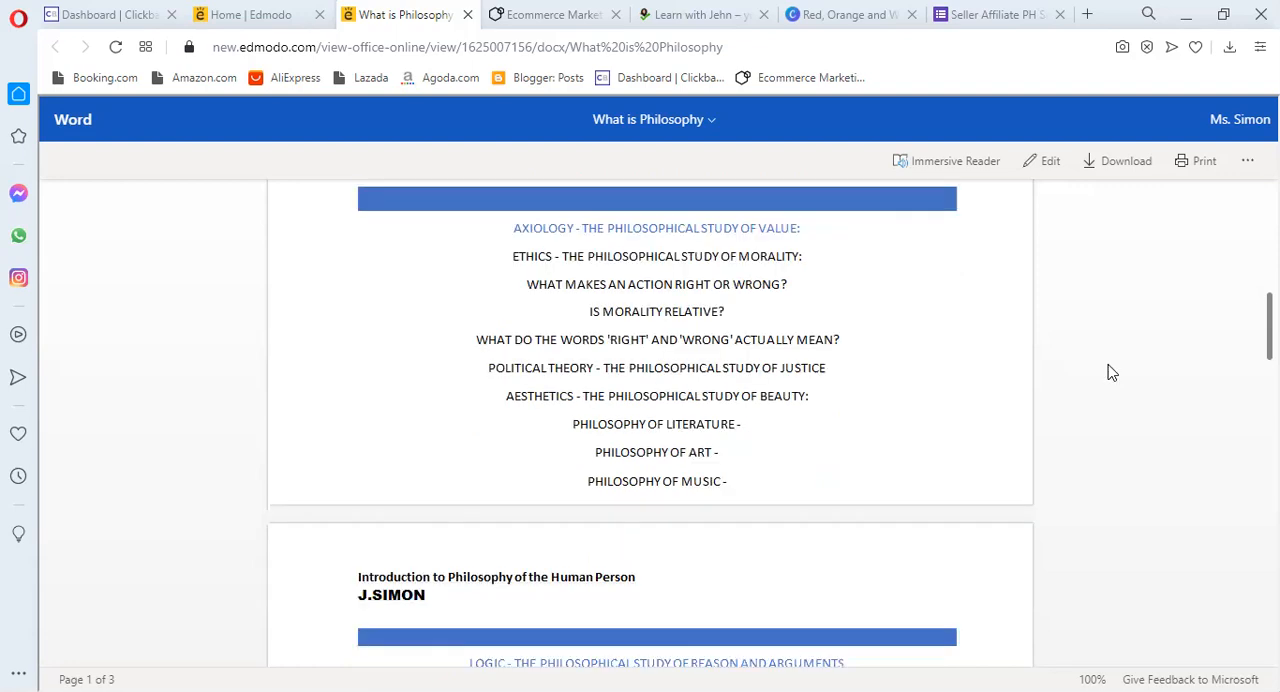
scroll(down, 3)
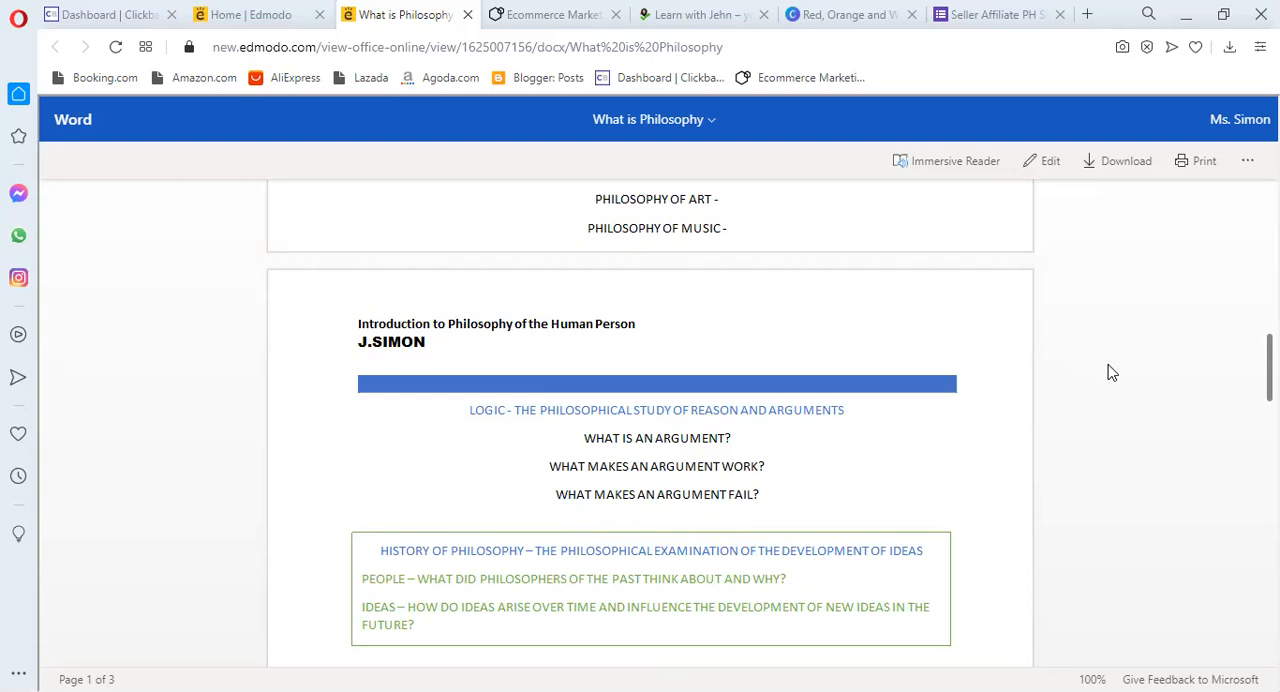
mouse_move(810, 68)
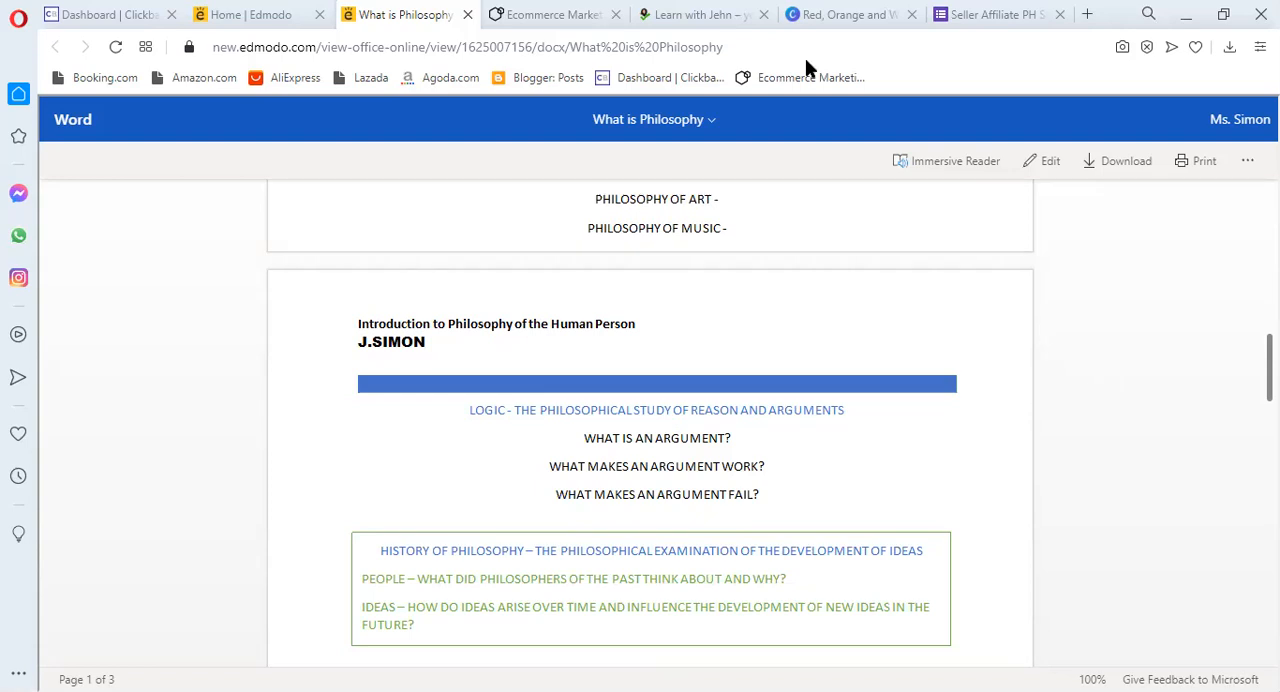
mouse_move(1021, 275)
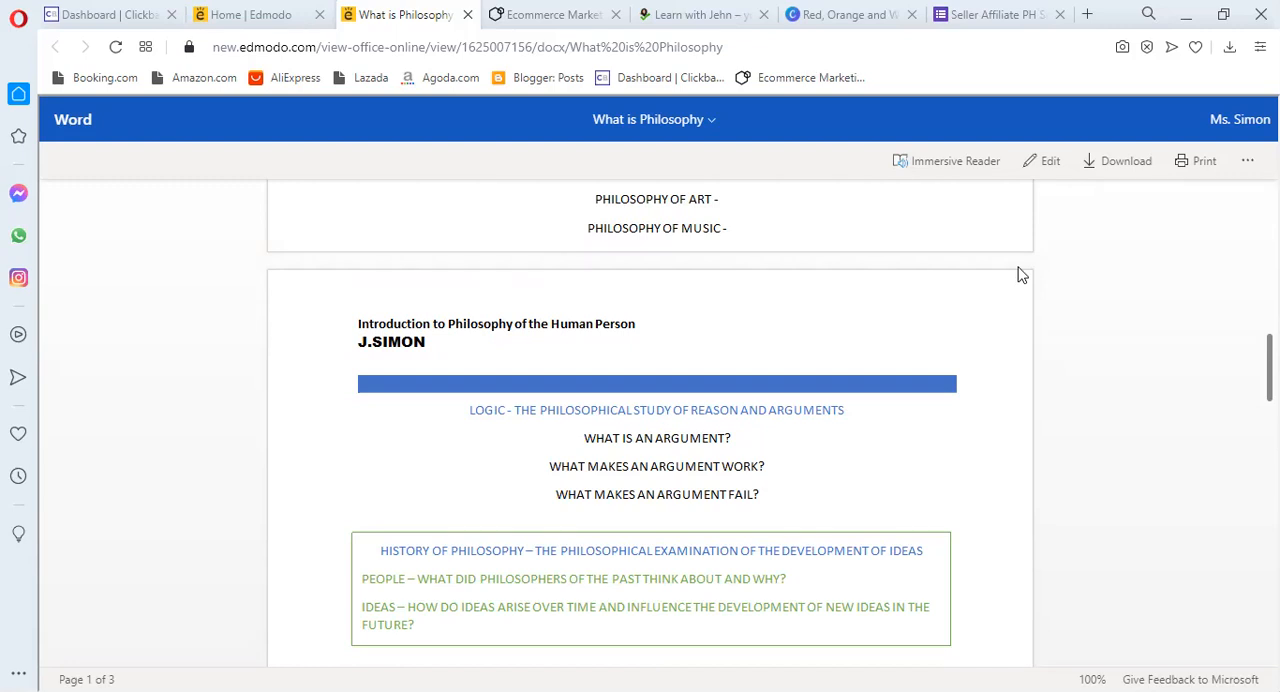
mouse_move(1040, 312)
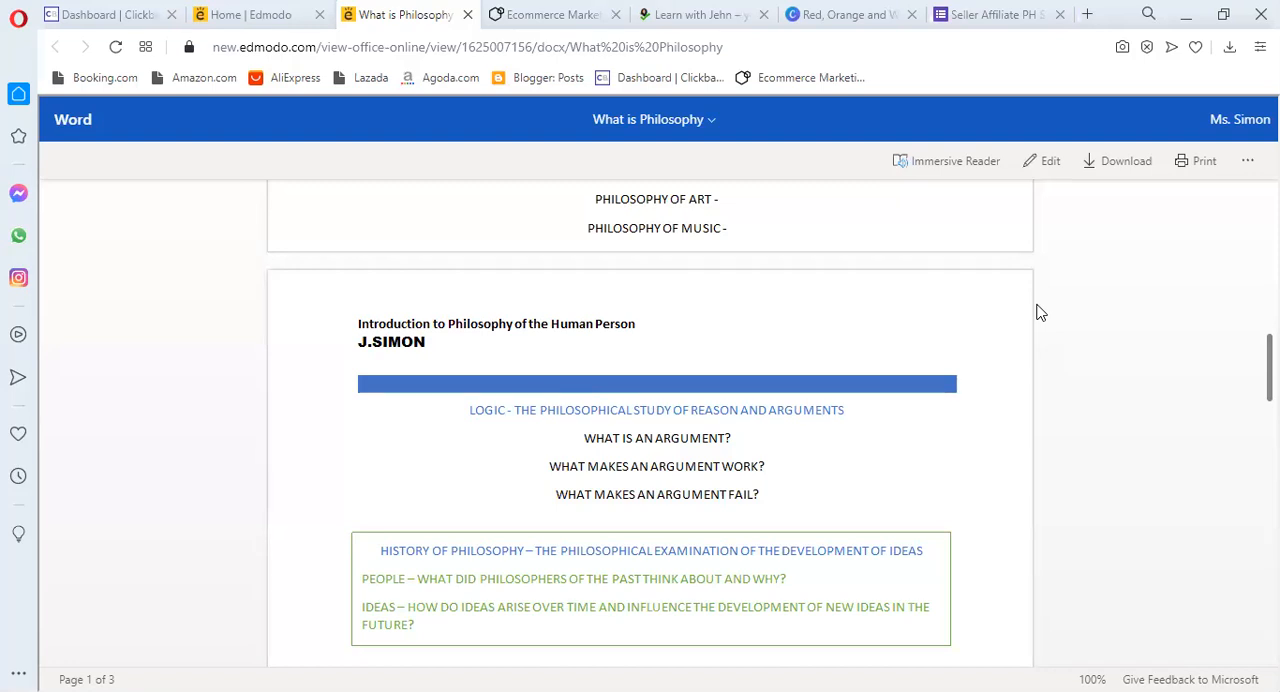
scroll(down, 3)
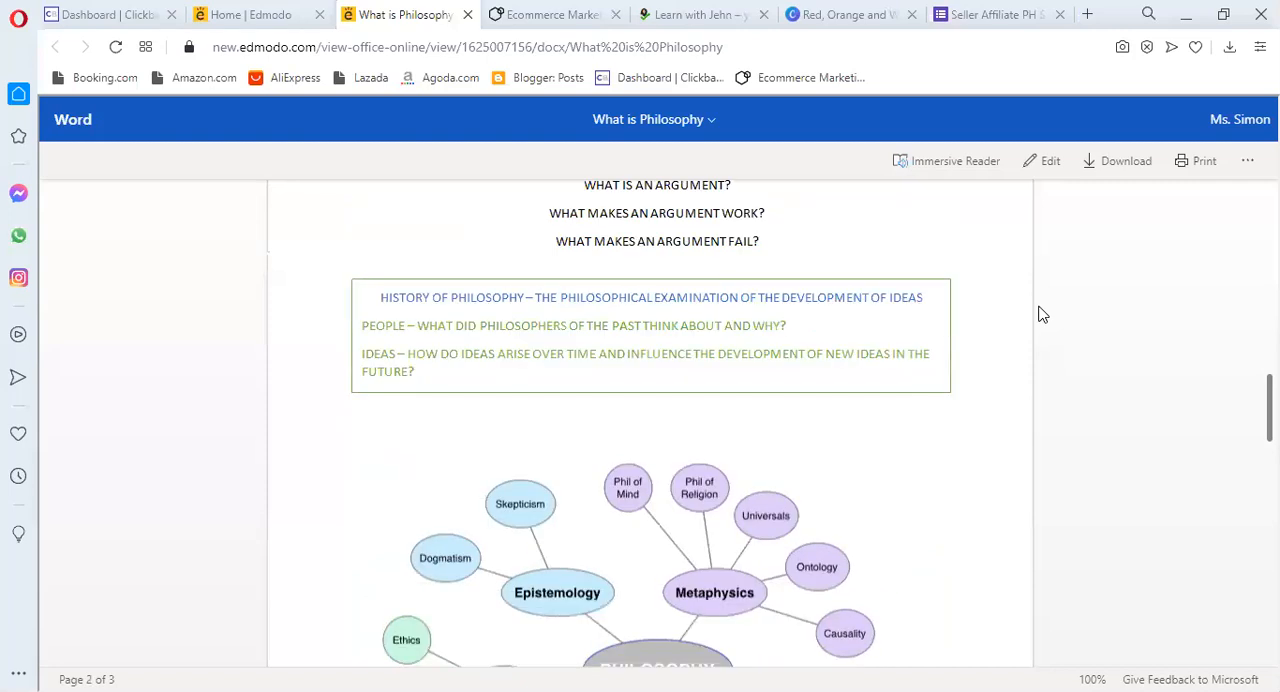
scroll(down, 3)
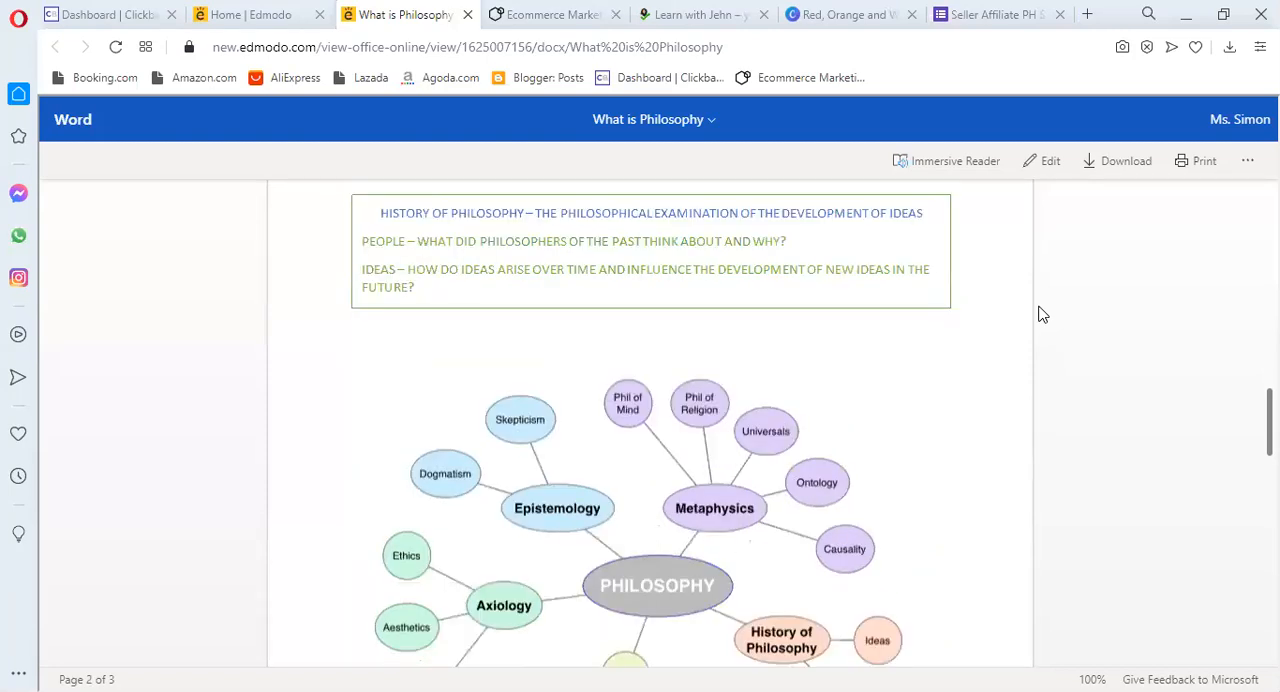
scroll(down, 3)
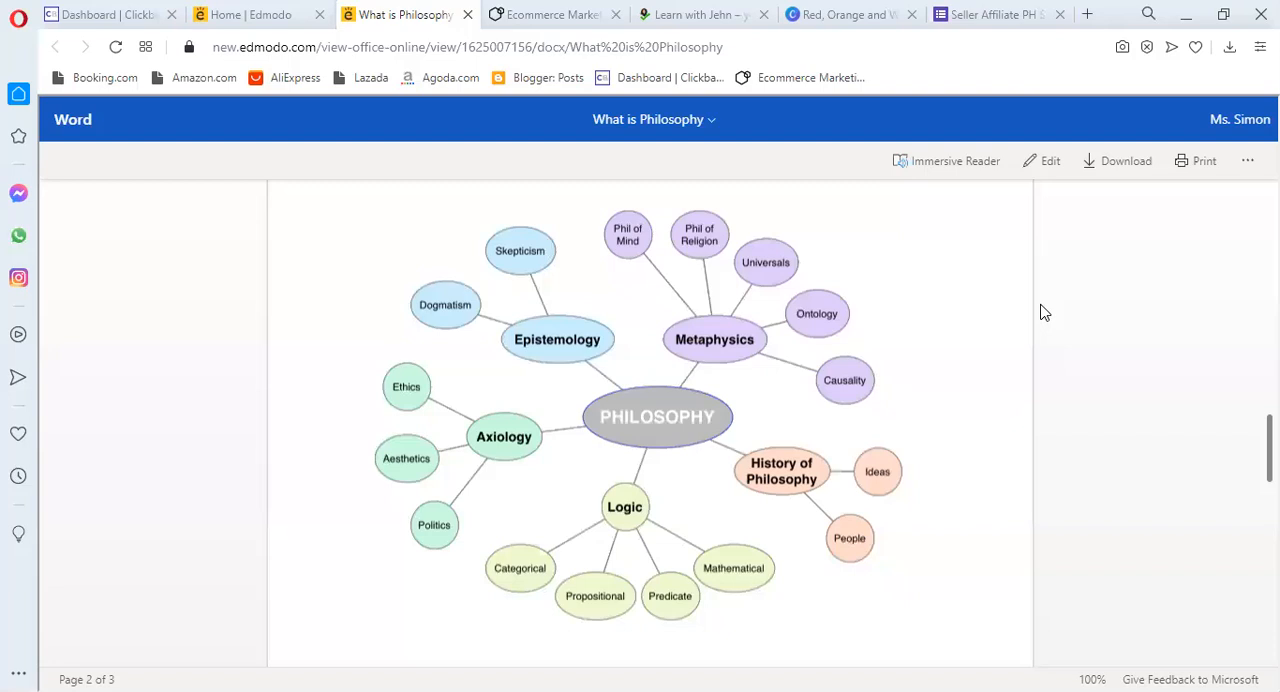
mouse_move(1040, 316)
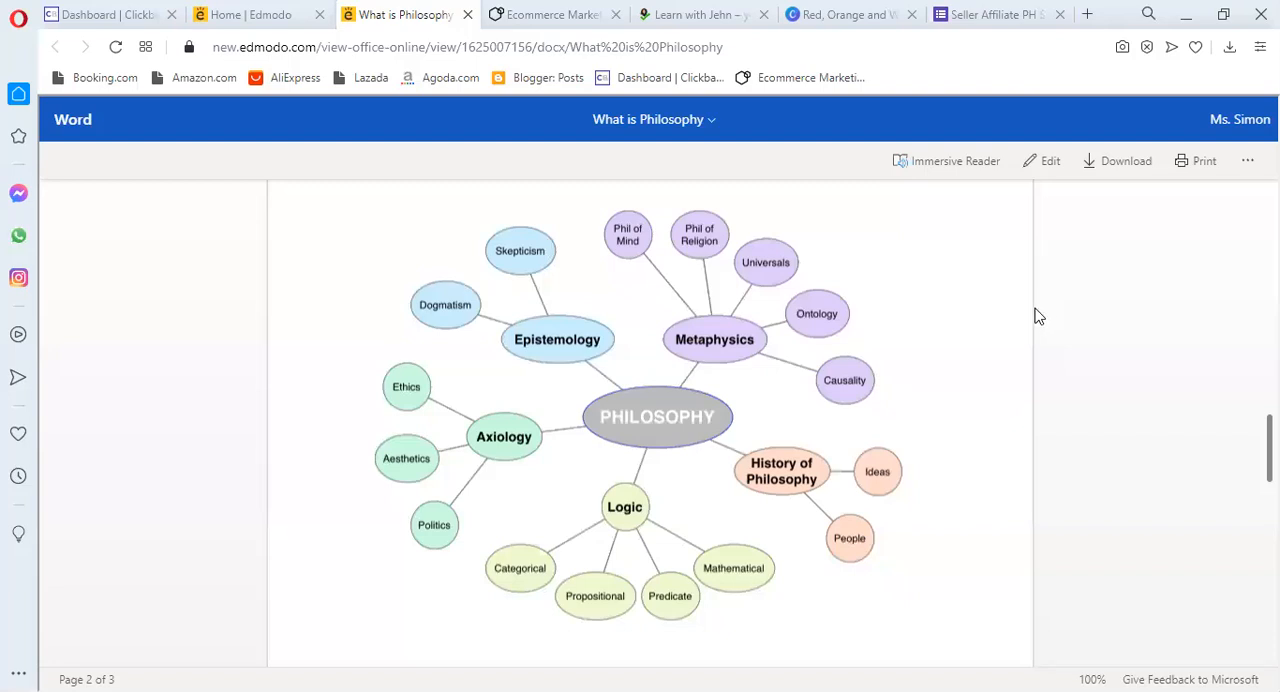
mouse_move(1037, 310)
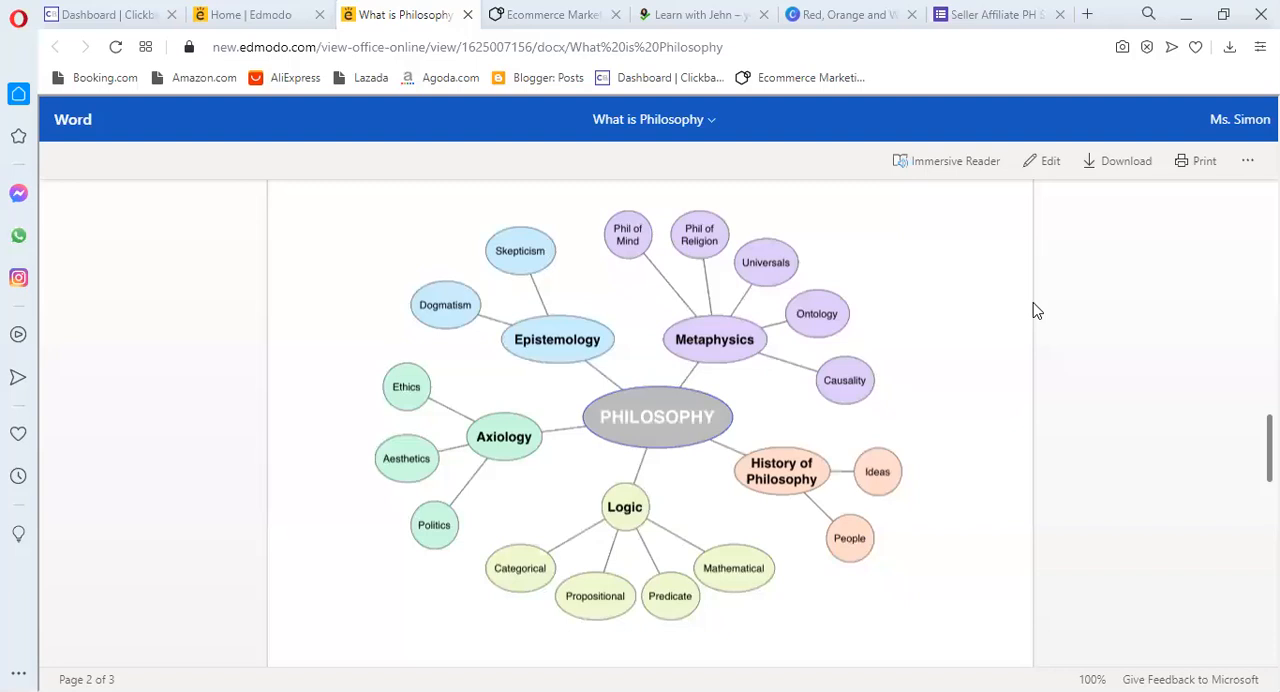
scroll(down, 3)
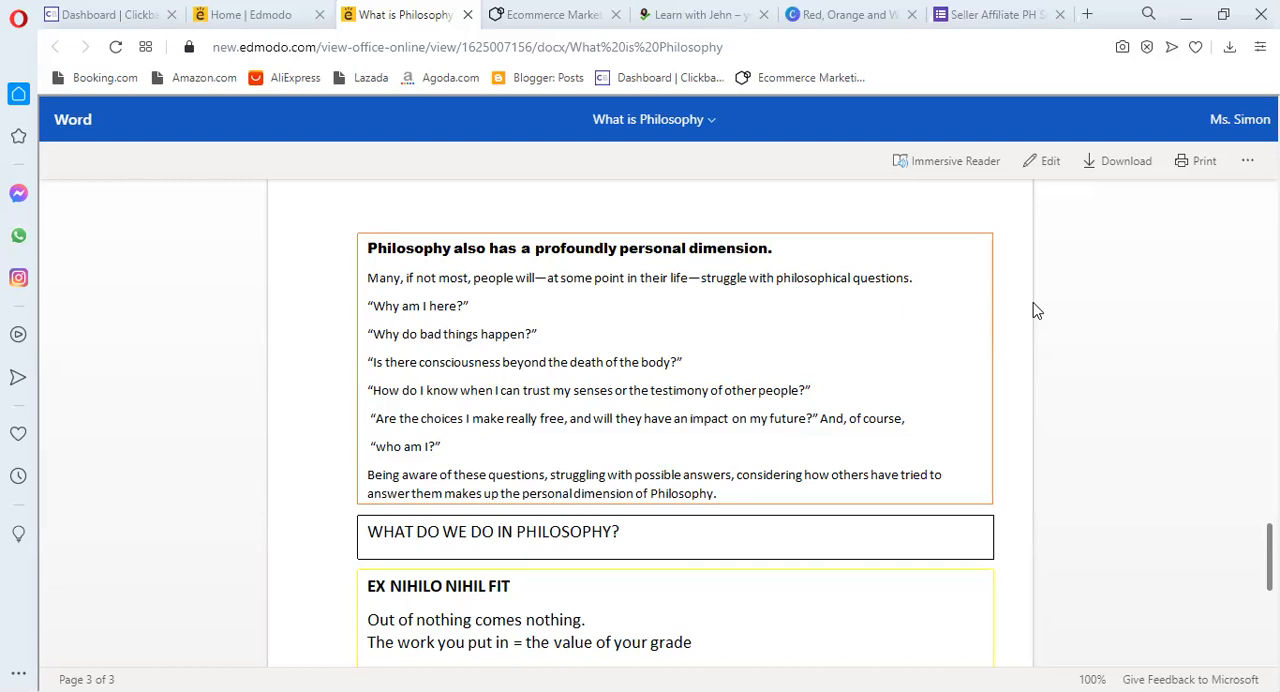
mouse_move(967, 119)
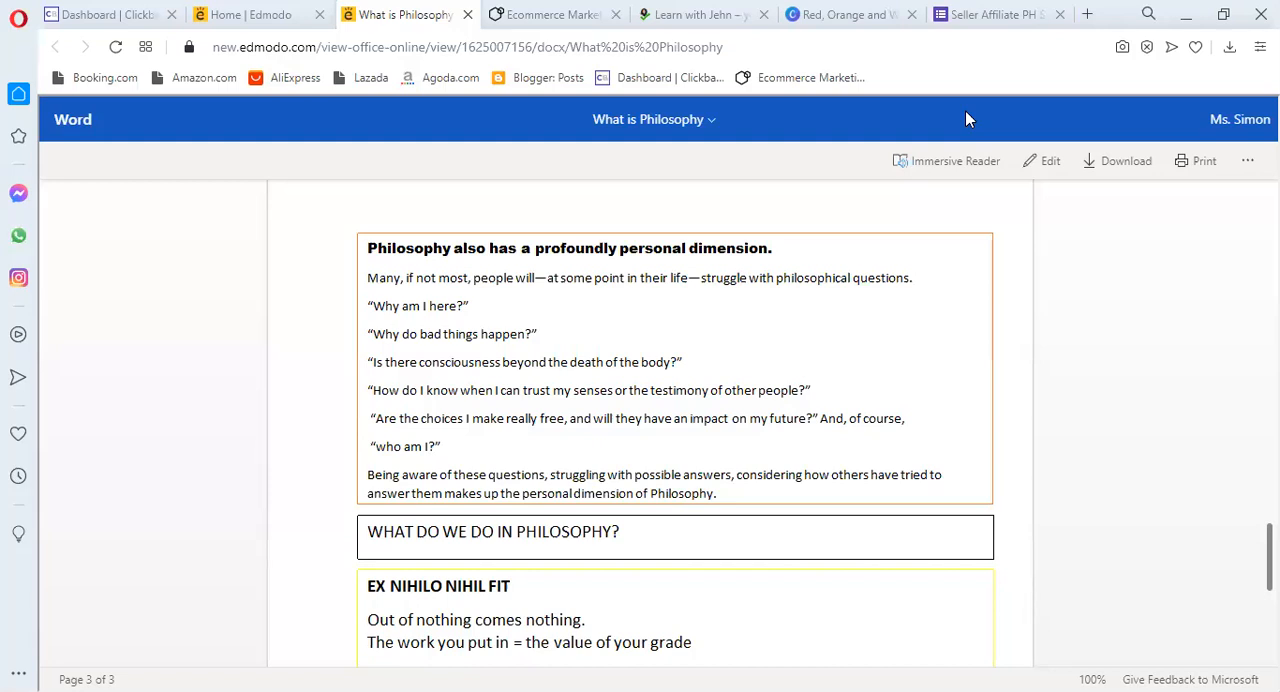
mouse_move(1020, 245)
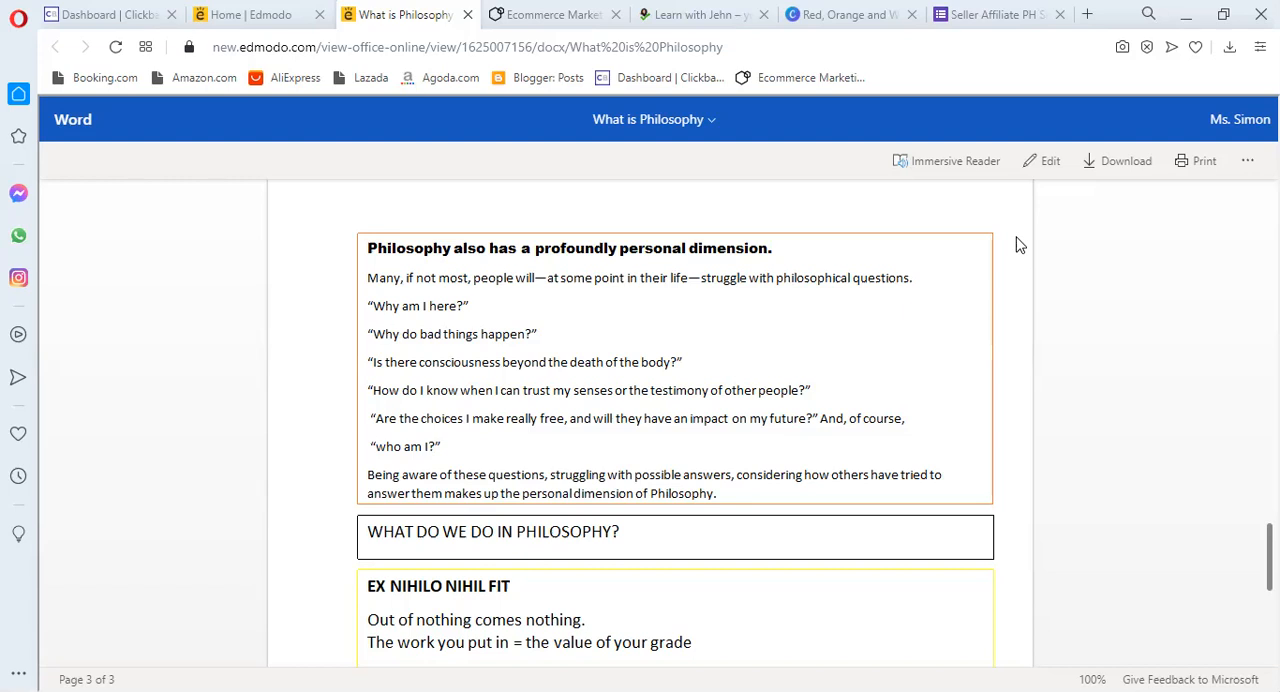
scroll(down, 3)
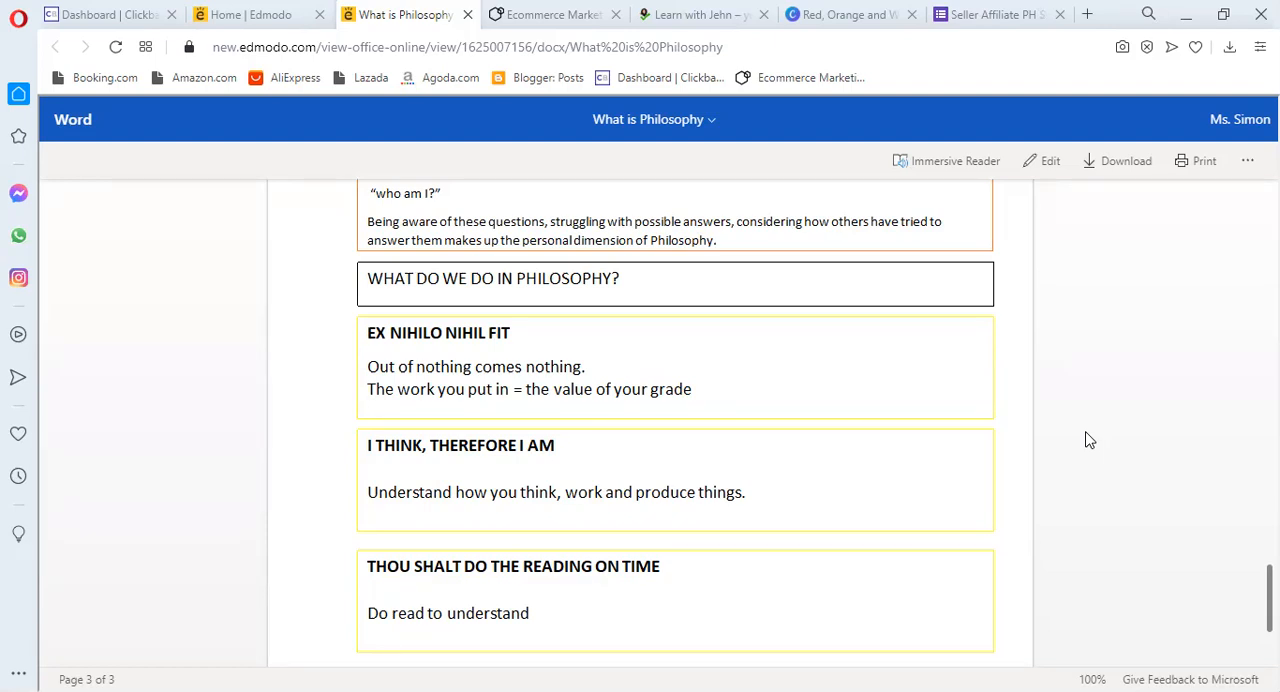
scroll(down, 3)
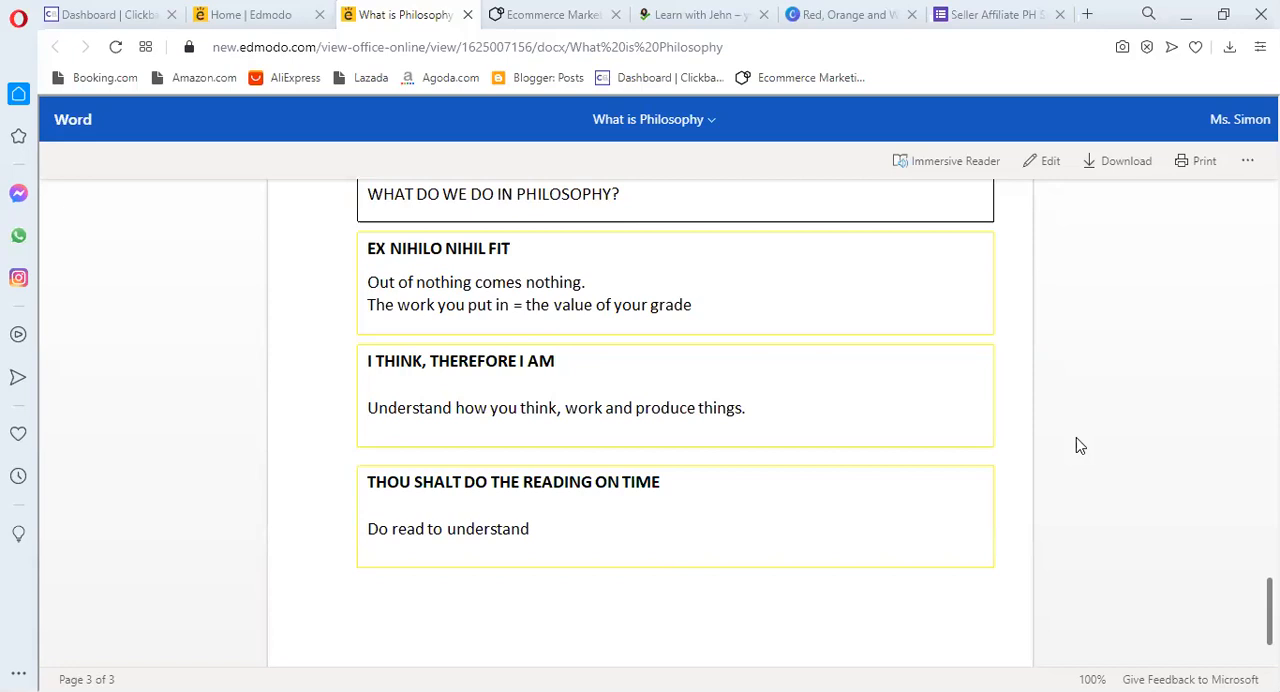
scroll(down, 3)
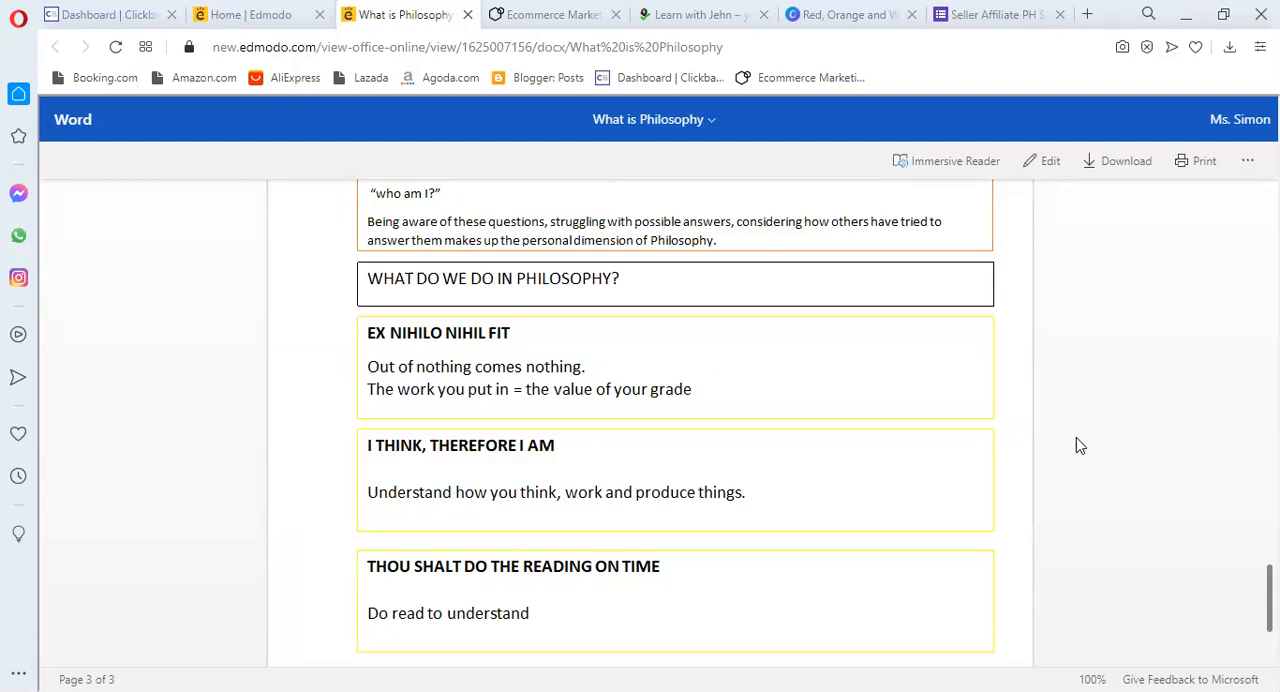
mouse_move(883, 83)
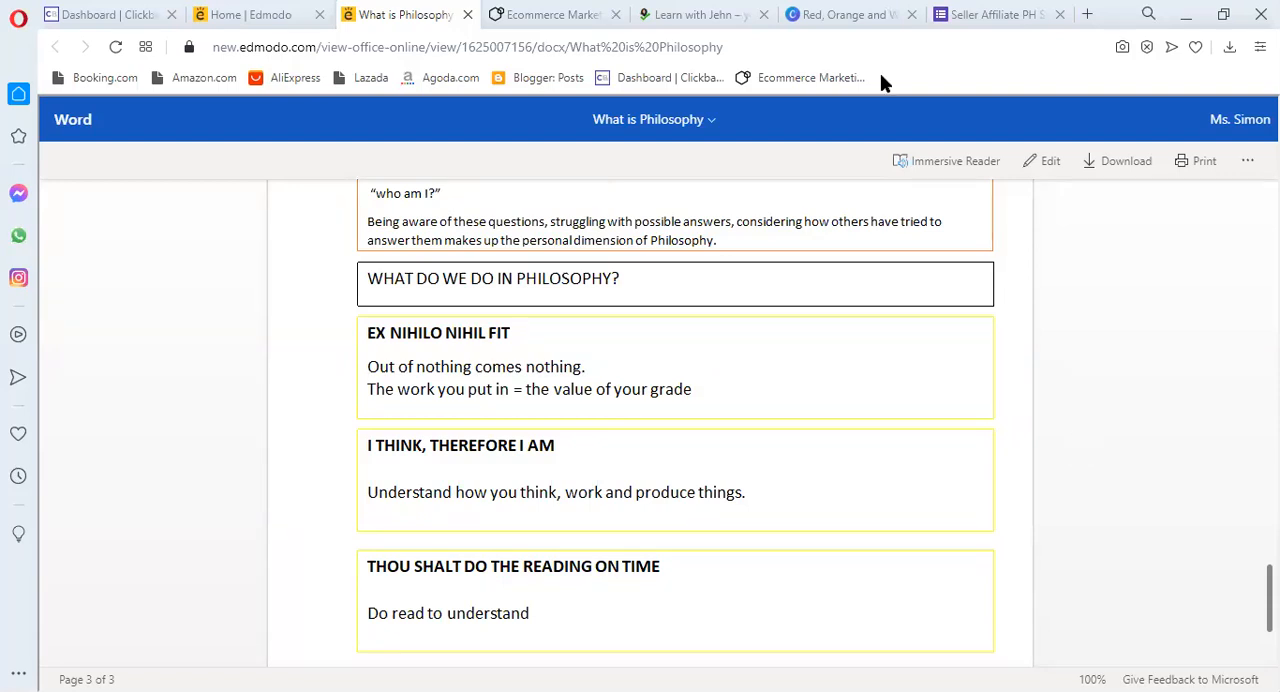